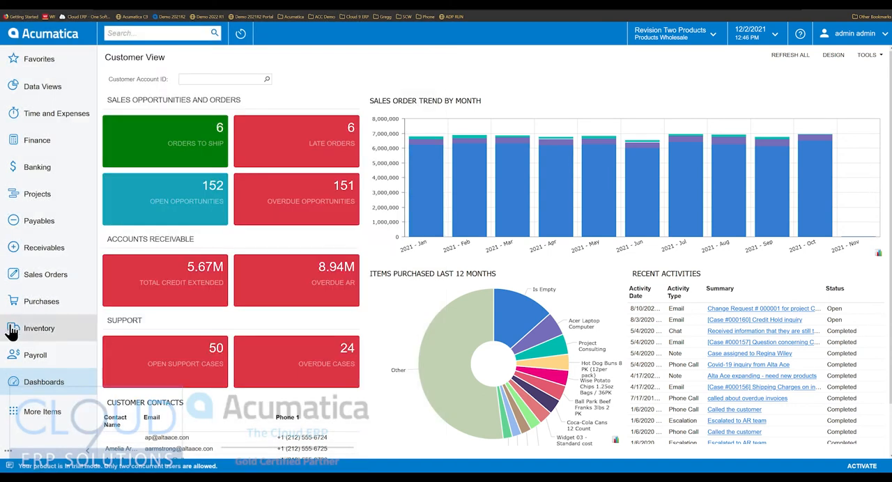
Step: Search 'case', open the Cases screen and show case 000158's Activities tab
click(160, 33)
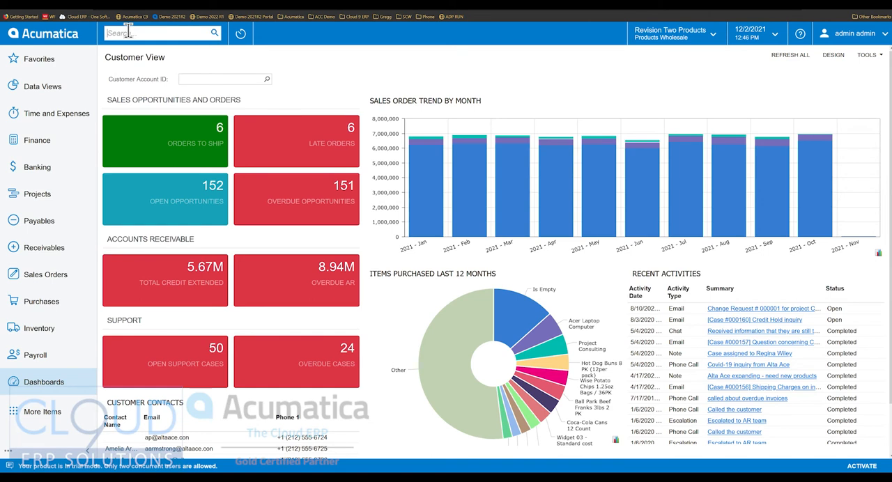
text(case)
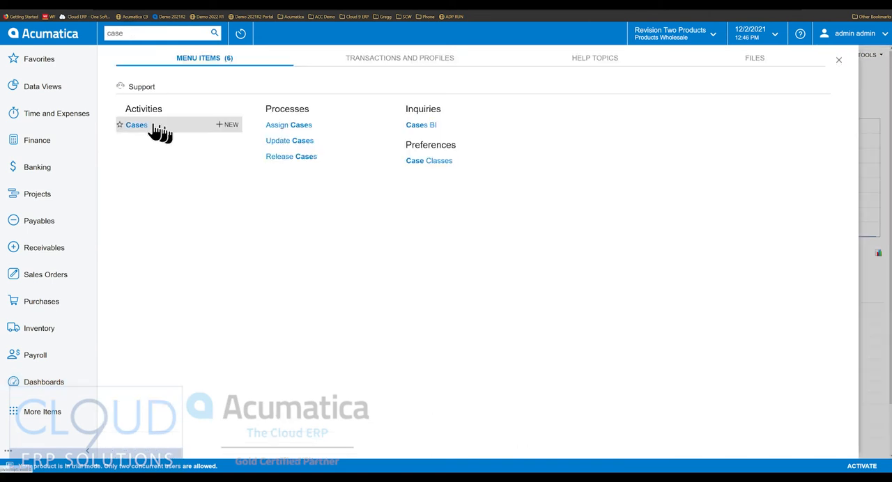
click(137, 124)
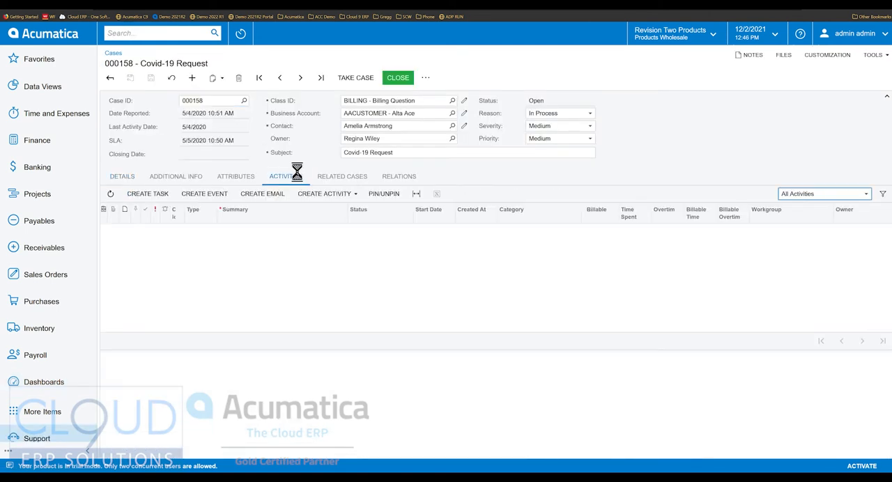
click(284, 176)
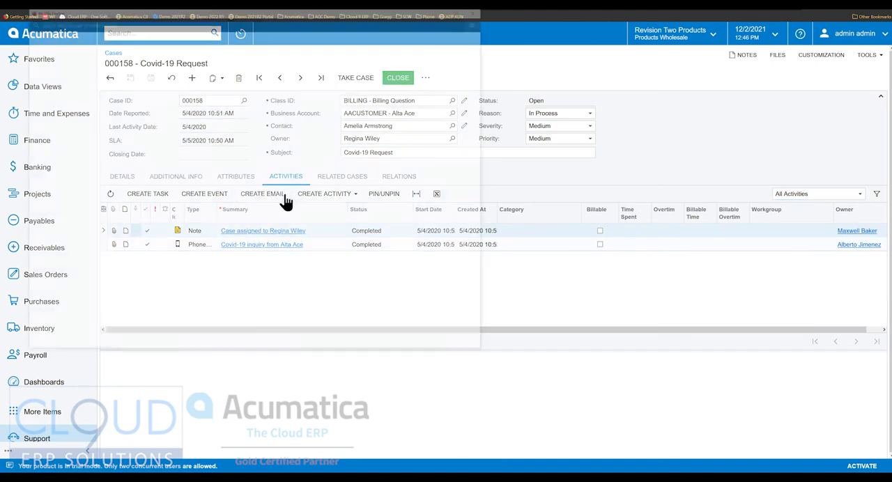
click(262, 194)
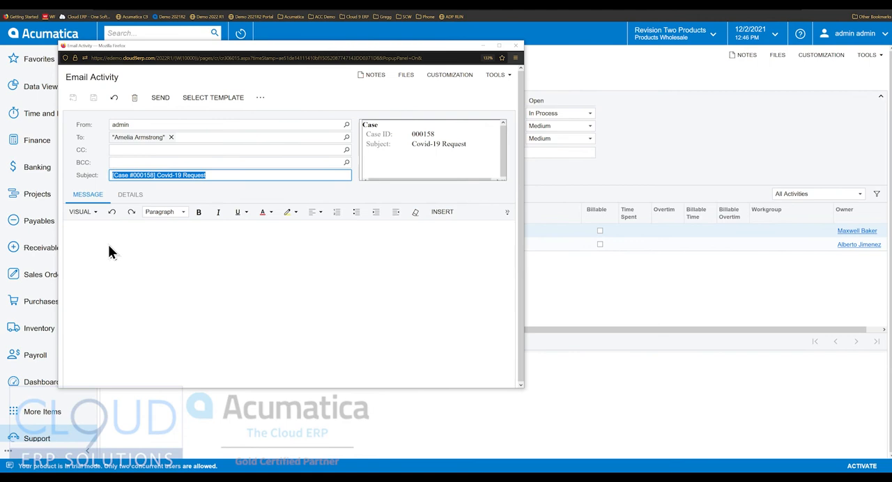
mouse_move(109, 242)
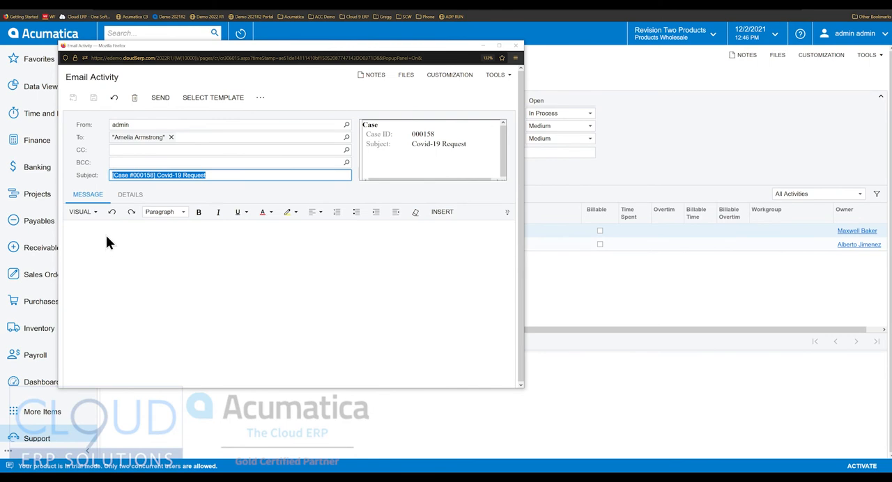
mouse_move(173, 143)
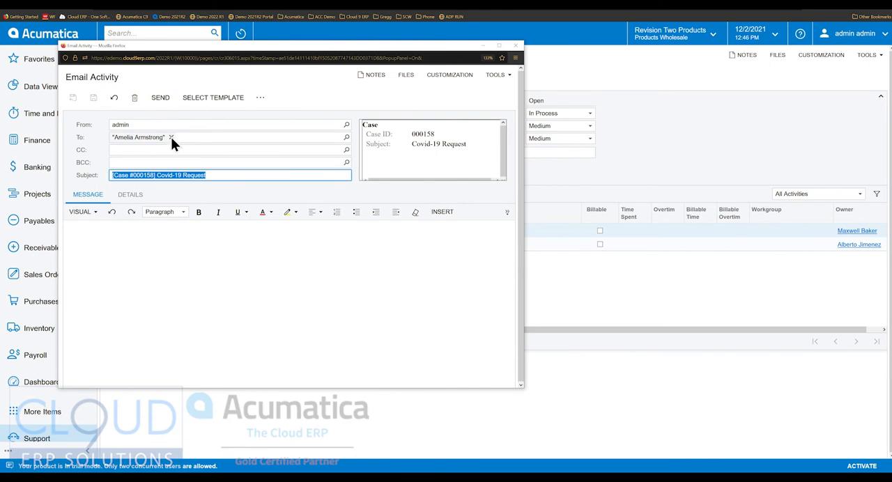
click(170, 138)
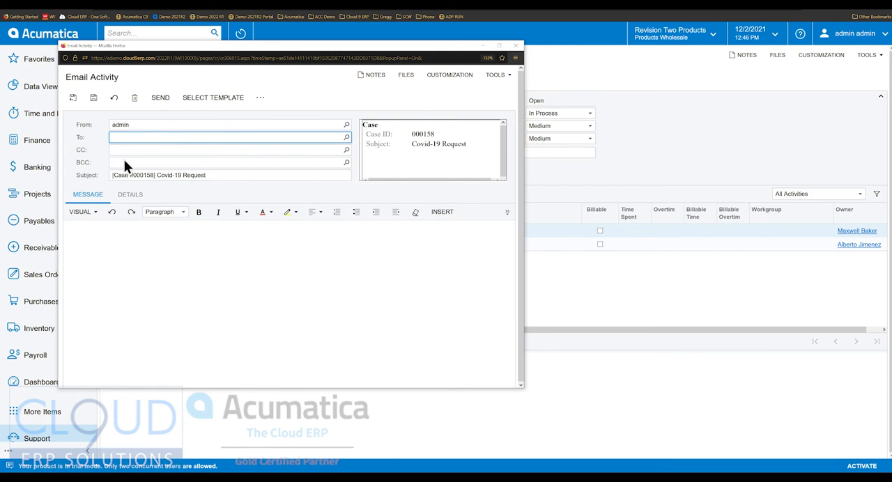
mouse_move(103, 253)
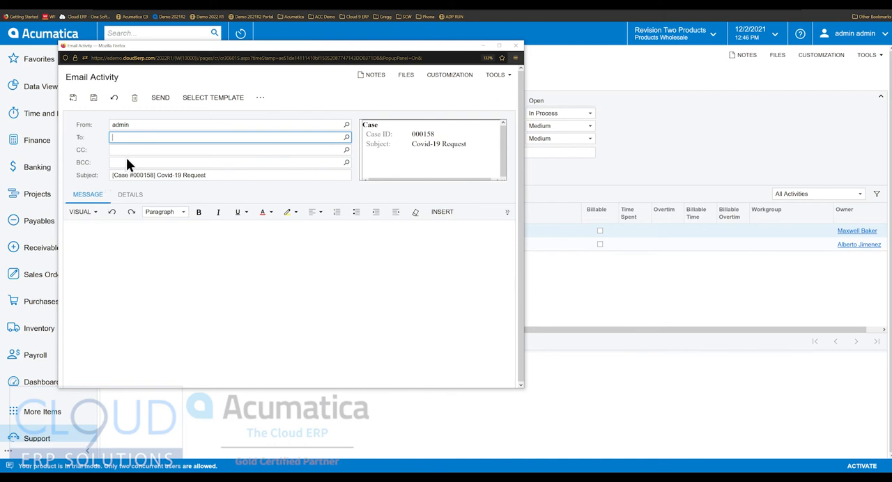
click(230, 150)
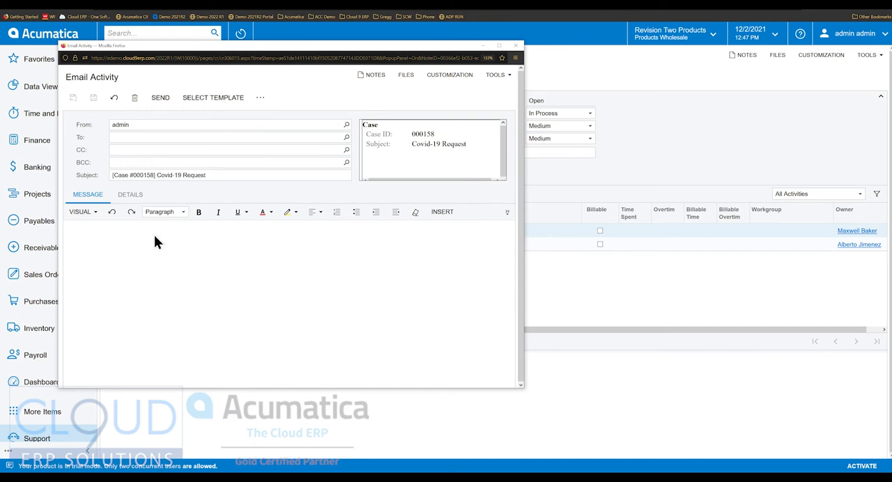
mouse_move(152, 220)
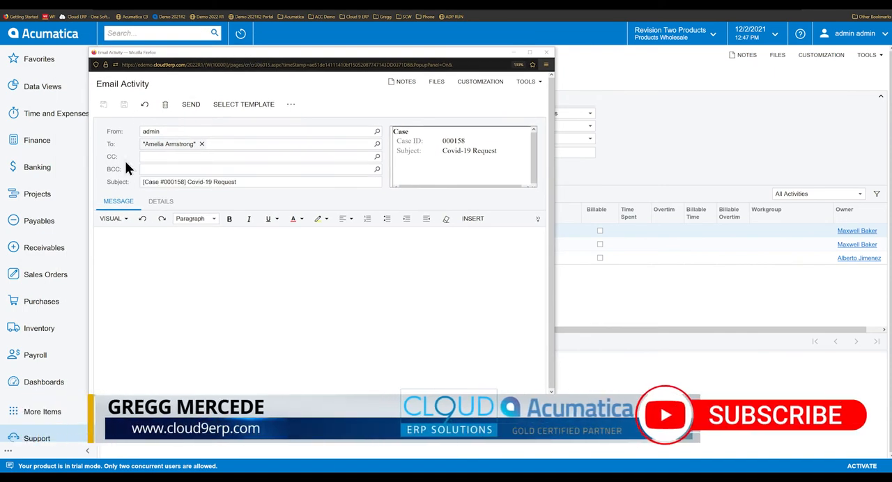
mouse_move(397, 209)
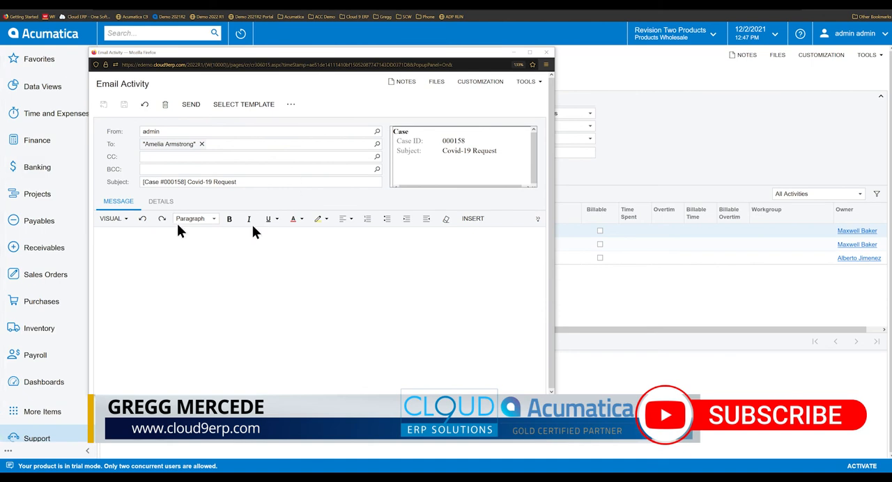
mouse_move(368, 211)
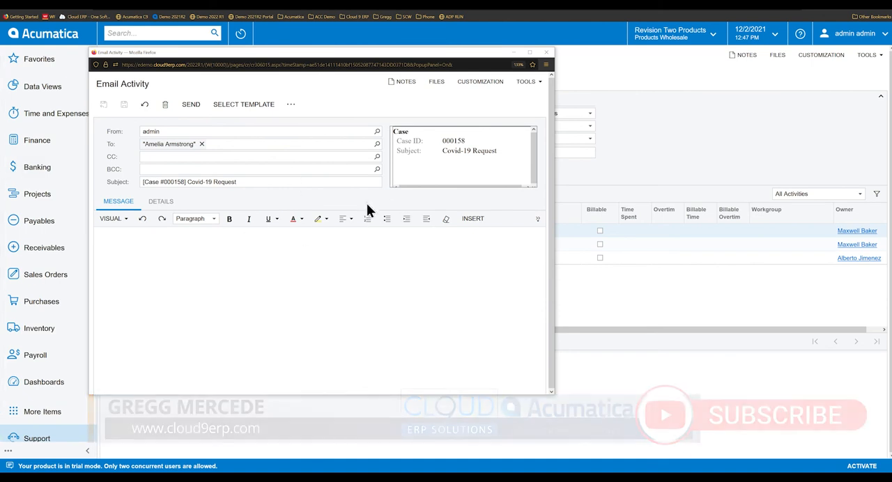
mouse_move(402, 217)
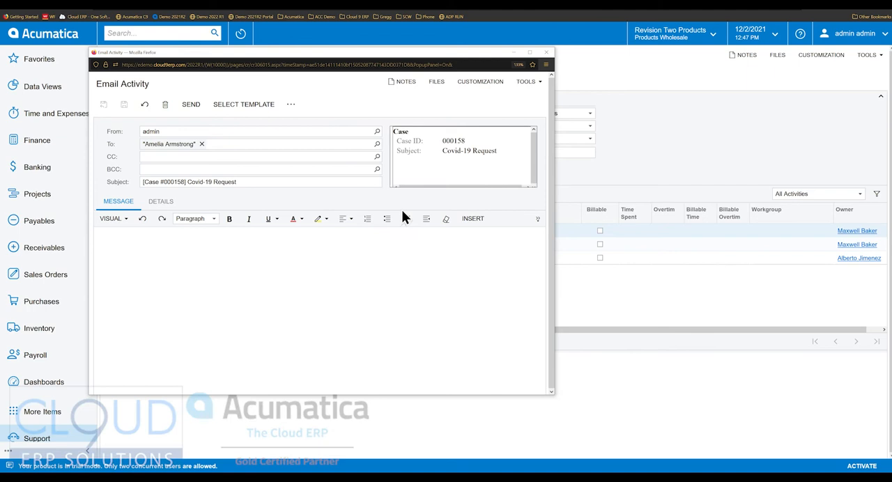
mouse_move(362, 208)
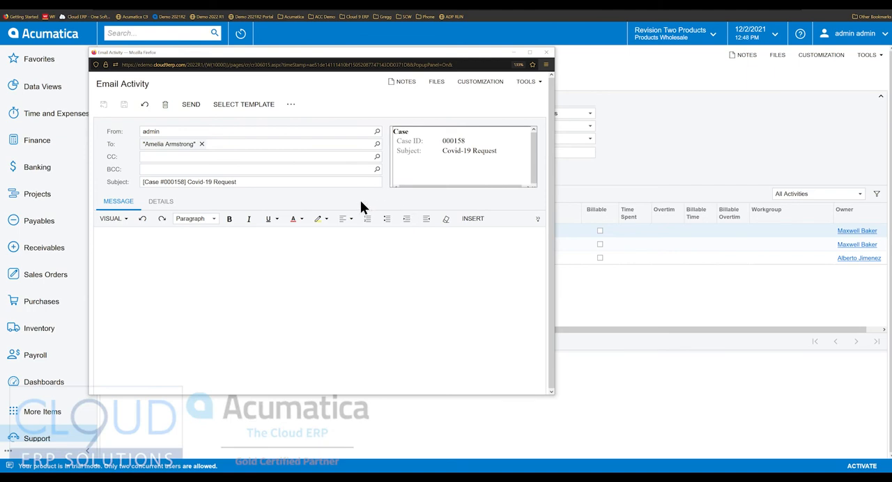
mouse_move(362, 209)
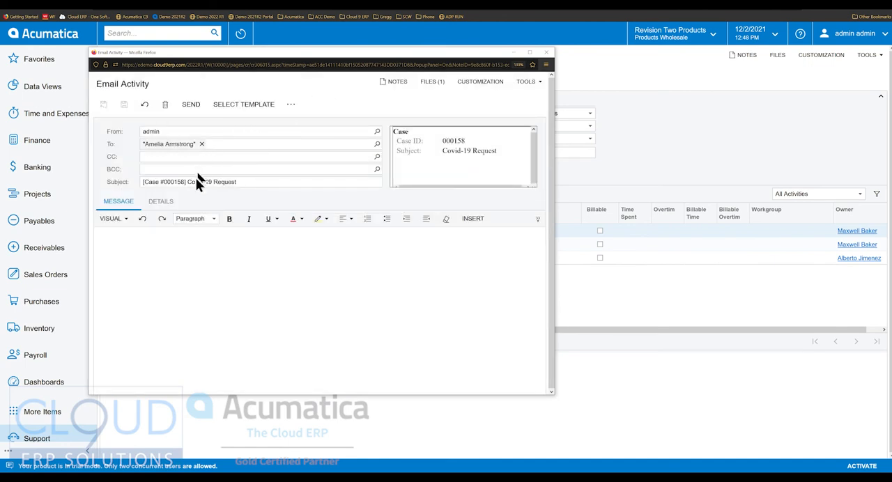
mouse_move(373, 167)
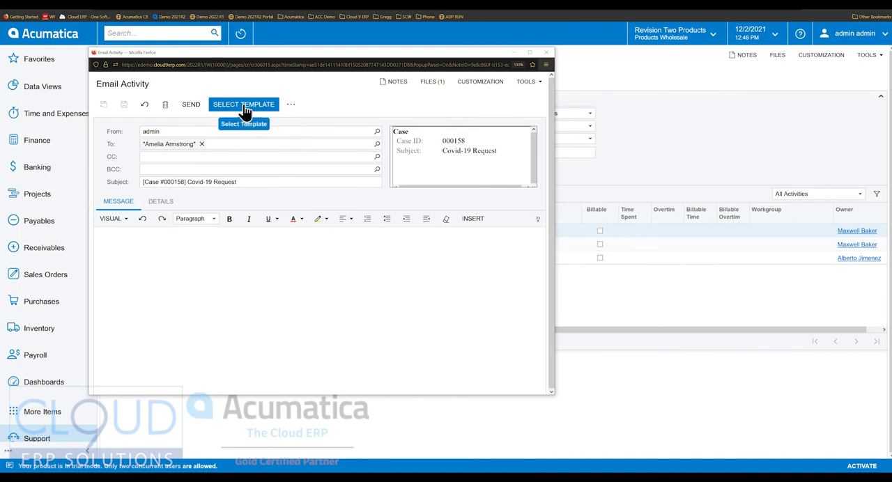
Step: Browse email templates, trying 'Case 3 - close case after 10 days' and 'Case 1 - waiting for input'
click(243, 103)
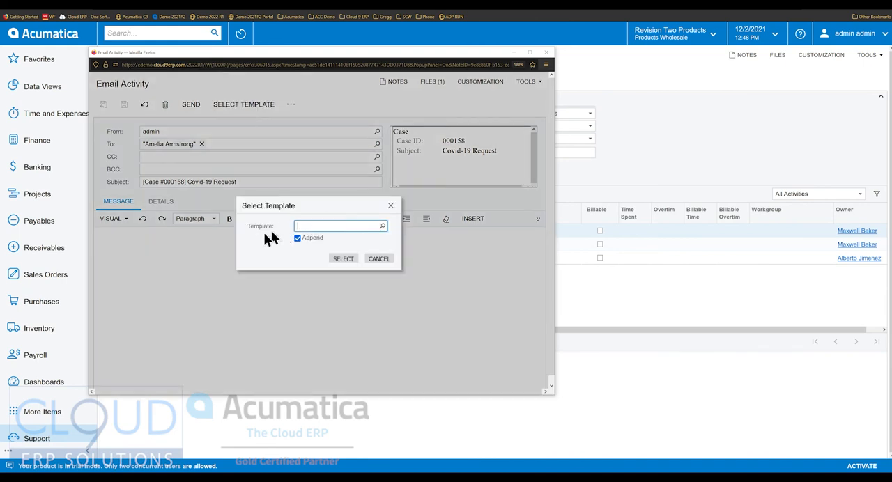
click(382, 226)
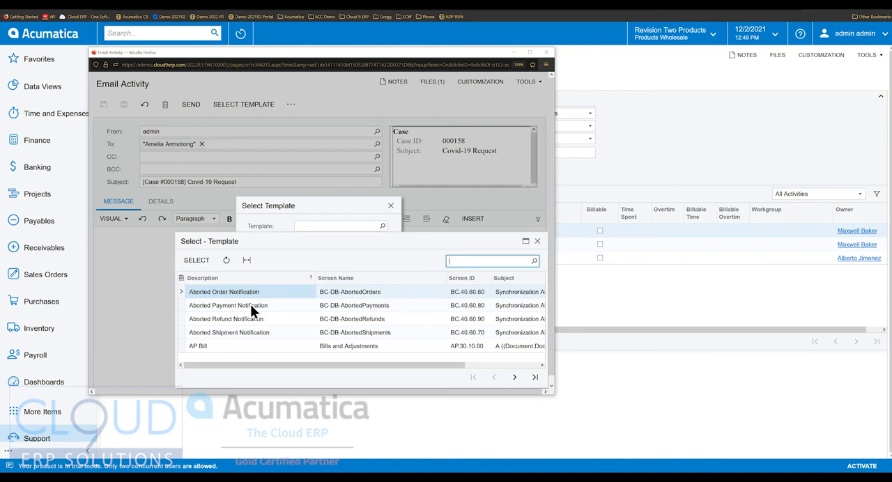
mouse_move(244, 329)
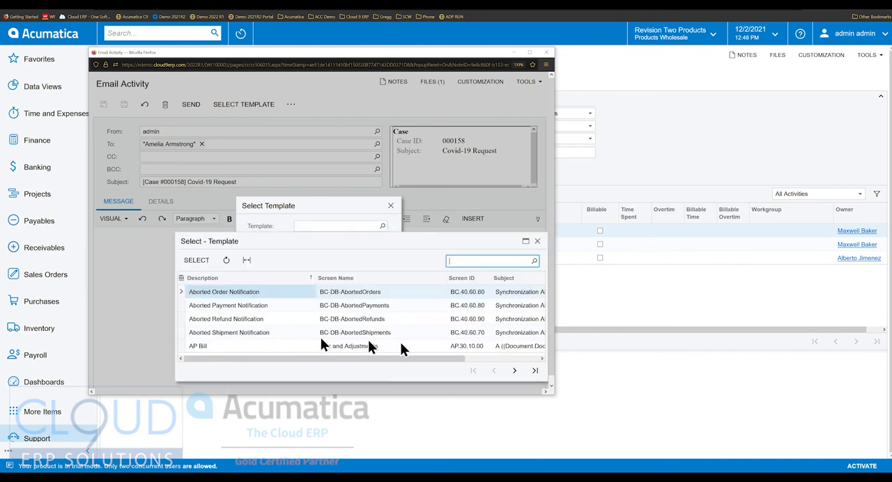
click(514, 370)
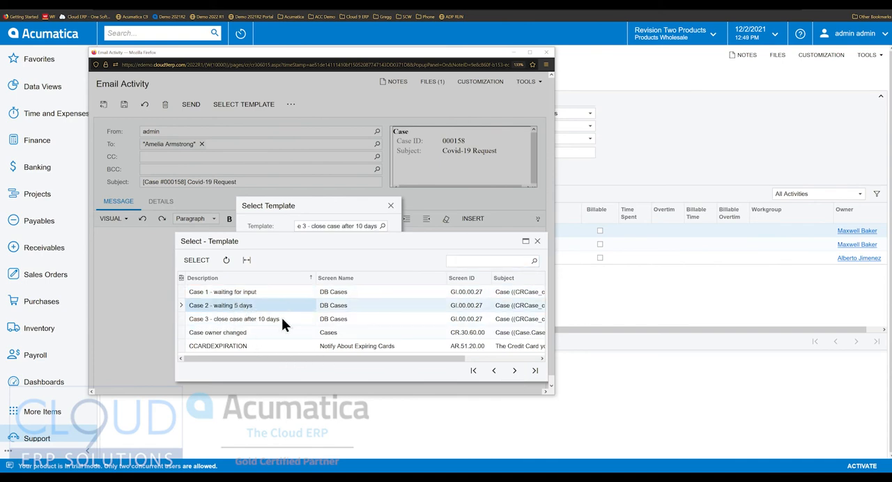
click(234, 319)
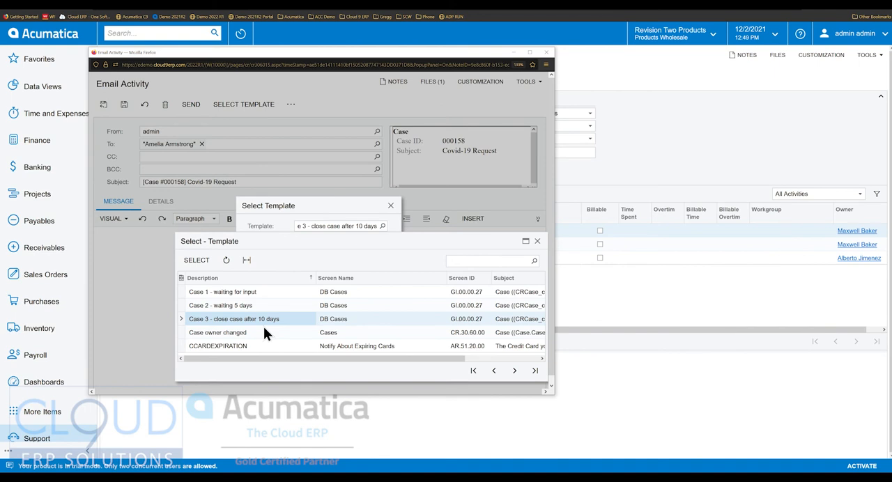
mouse_move(268, 332)
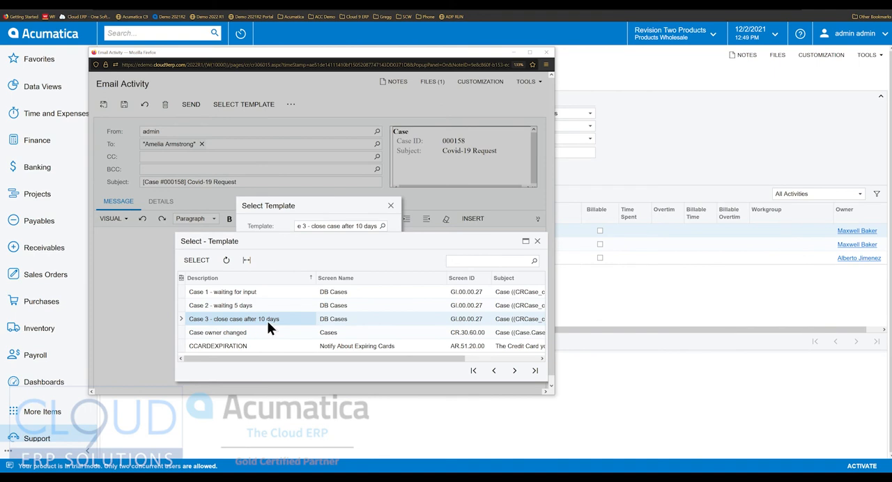
click(221, 291)
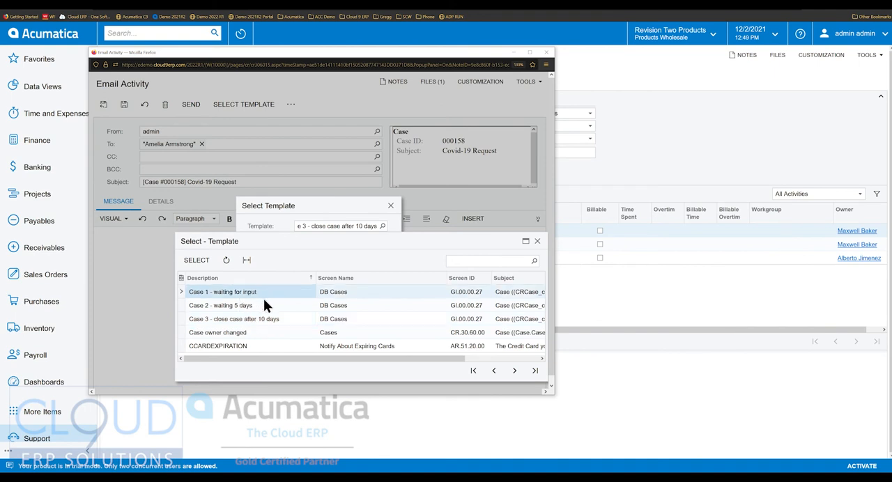
mouse_move(163, 154)
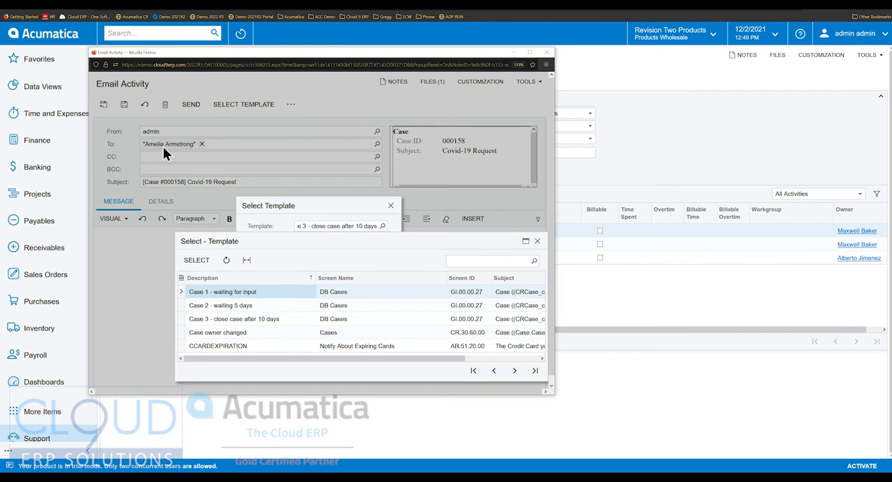
mouse_move(97, 254)
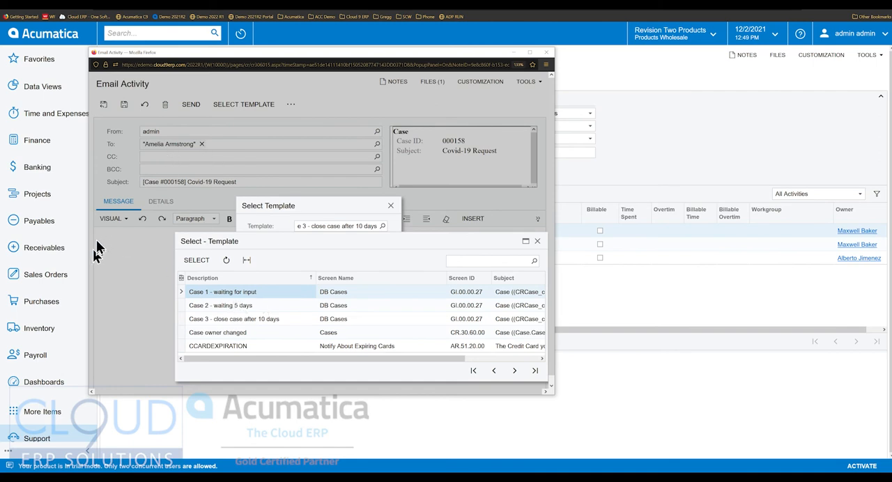
mouse_move(144, 245)
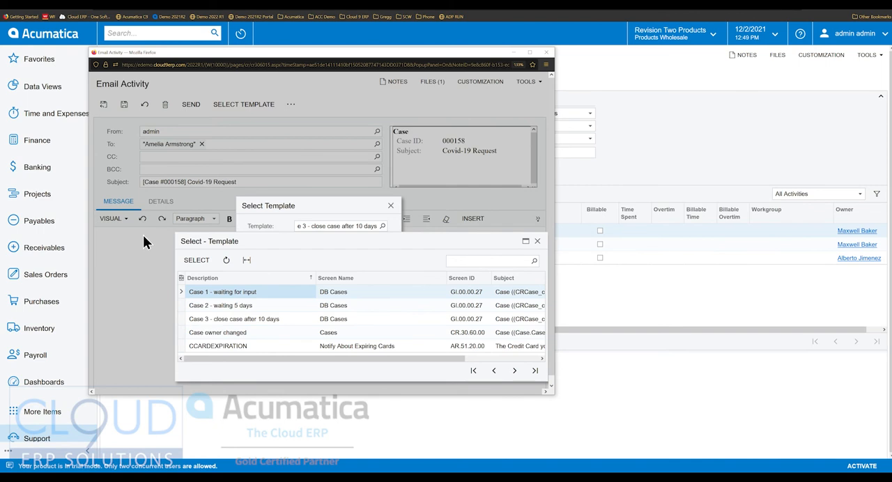
click(537, 240)
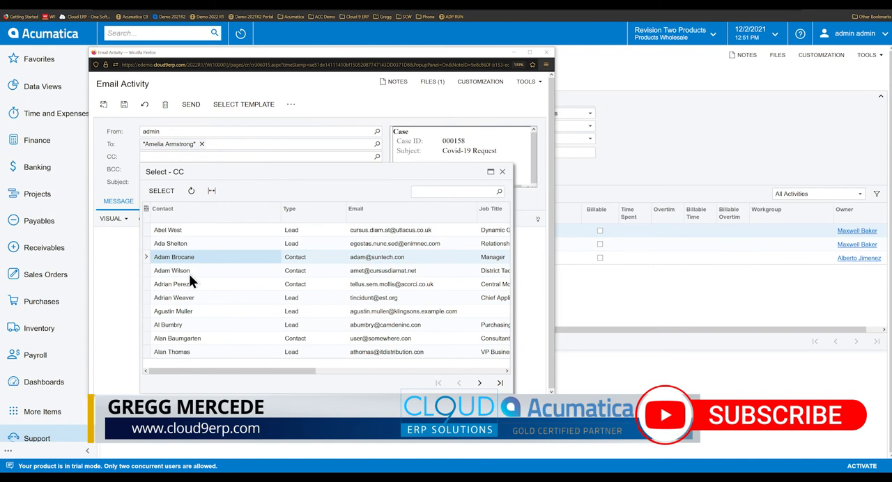
click(171, 271)
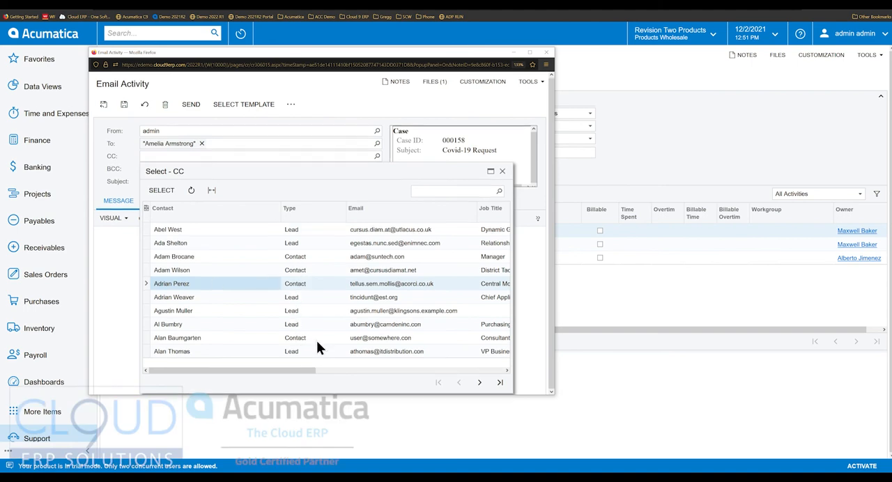
mouse_move(472, 372)
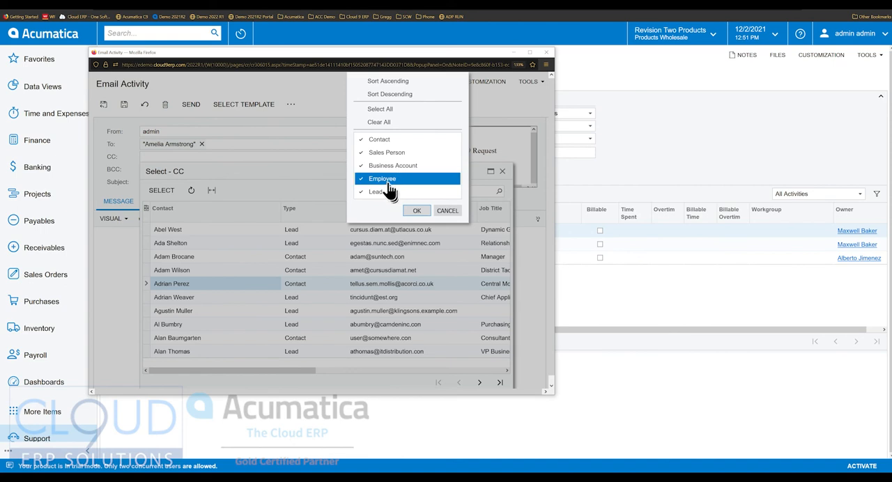
mouse_move(386, 153)
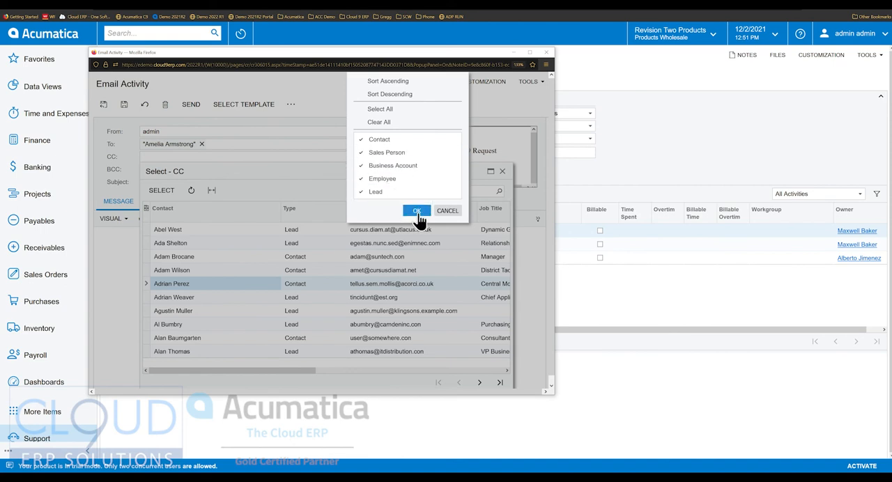
mouse_move(447, 210)
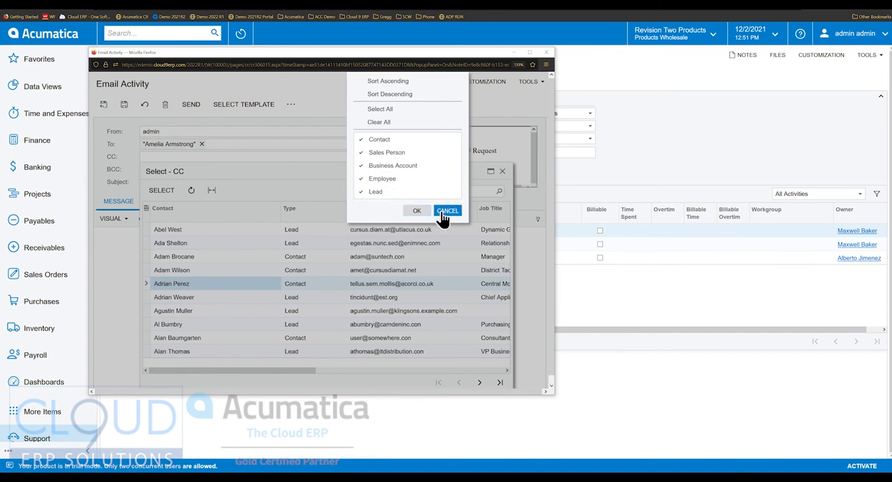
click(447, 210)
text(e)
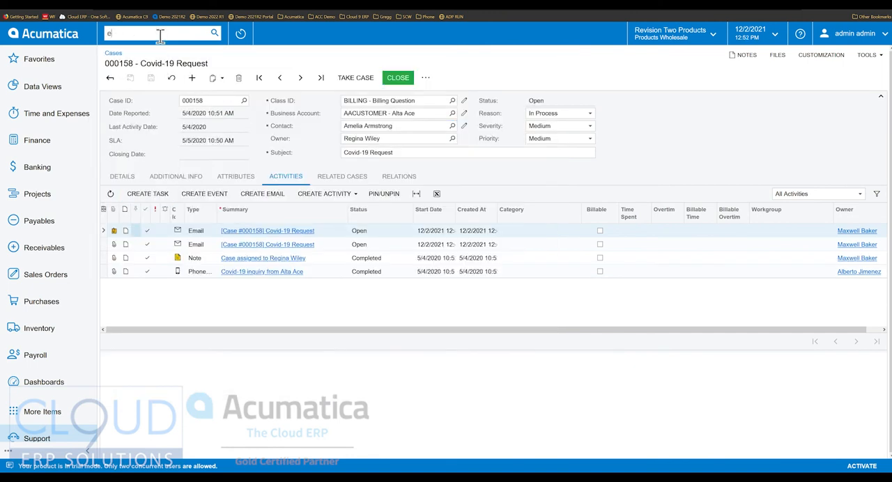
Step: Search 'mail pre' and open the Email Preferences page
text(mail pre)
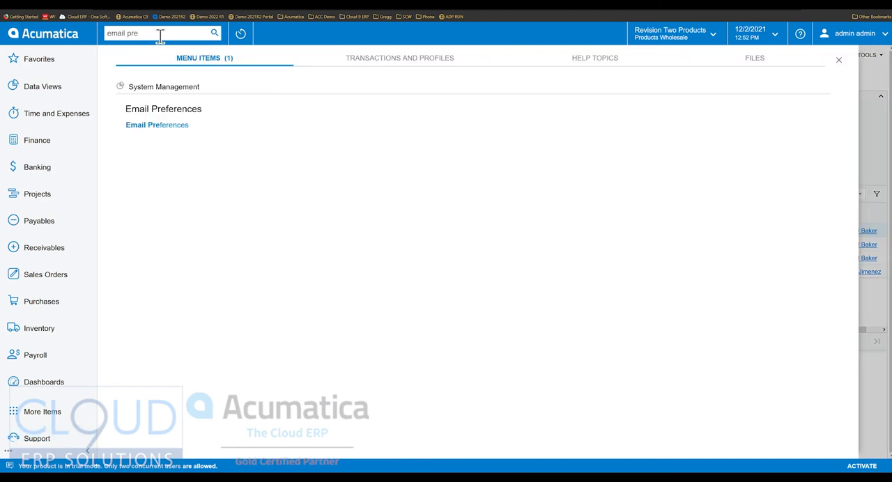
click(157, 124)
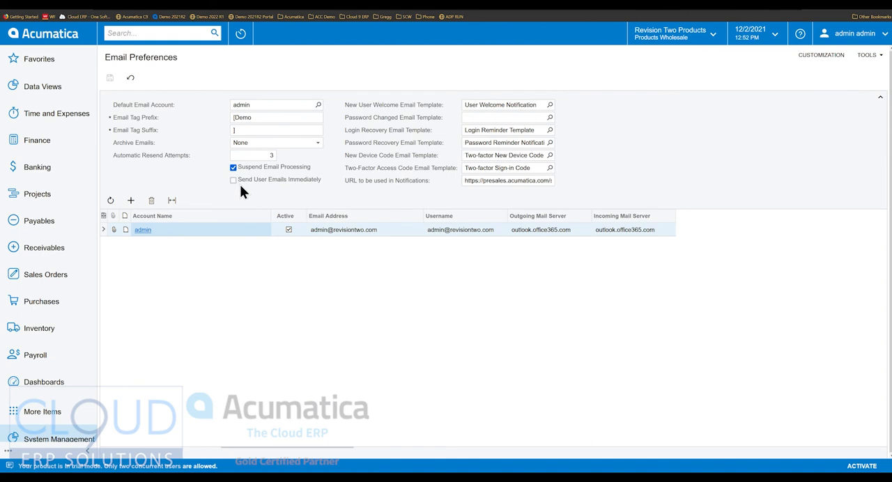
Step: Turn off Suspend Email Processing and turn on Send User Emails Immediately
click(233, 167)
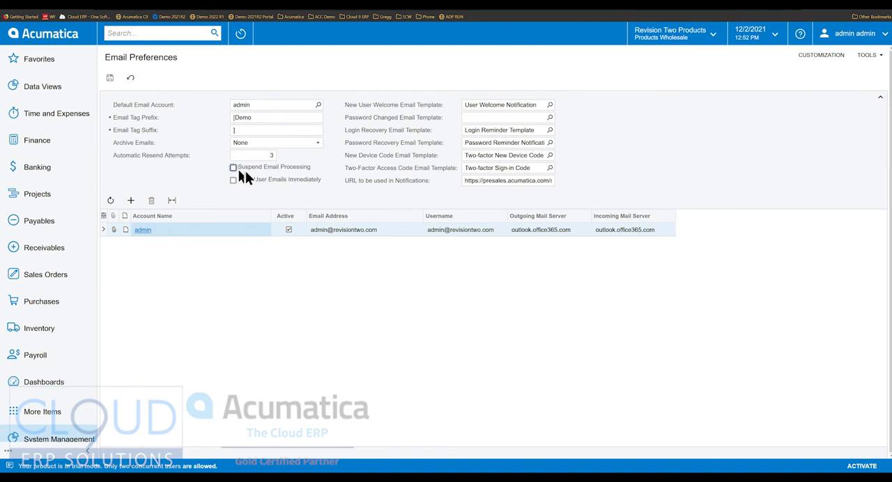
click(233, 179)
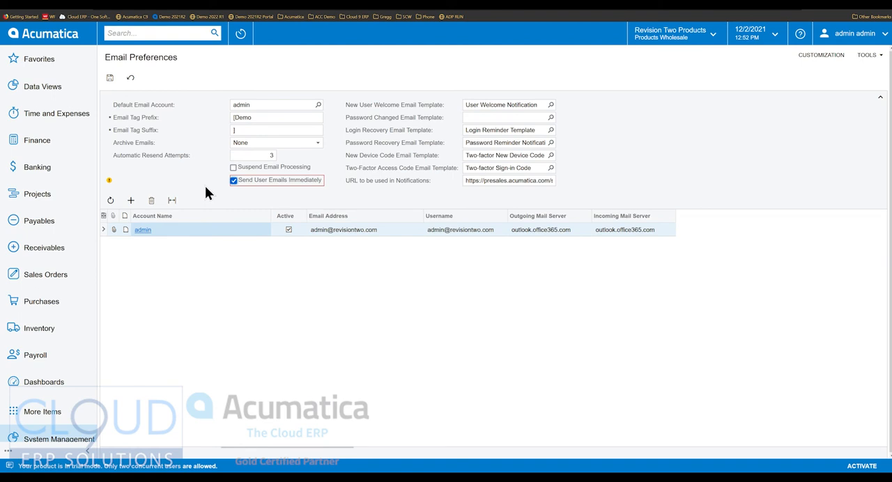
mouse_move(199, 194)
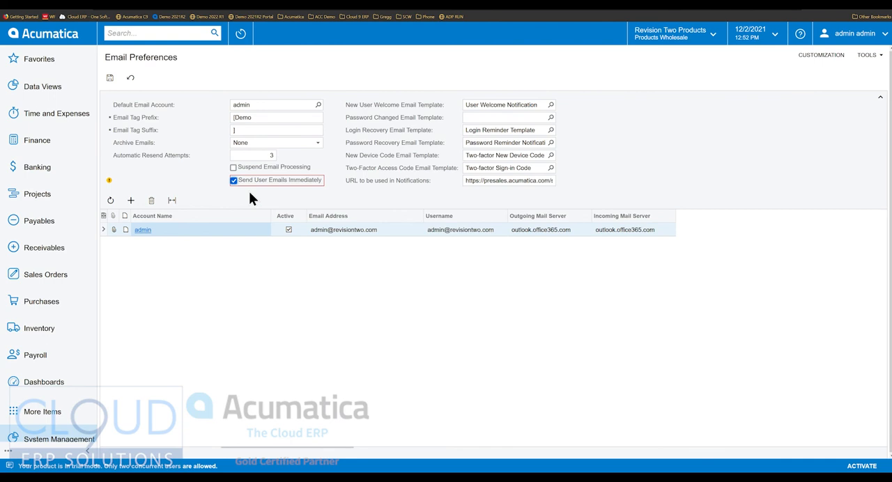
mouse_move(200, 185)
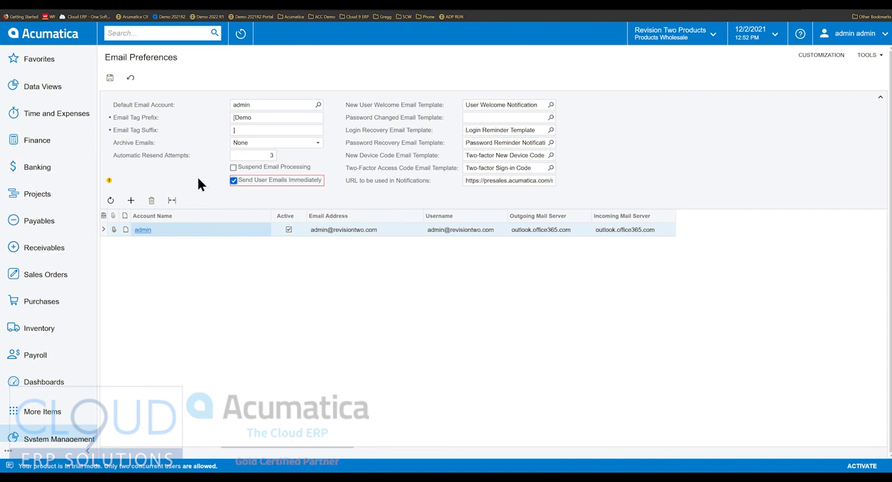
mouse_move(244, 197)
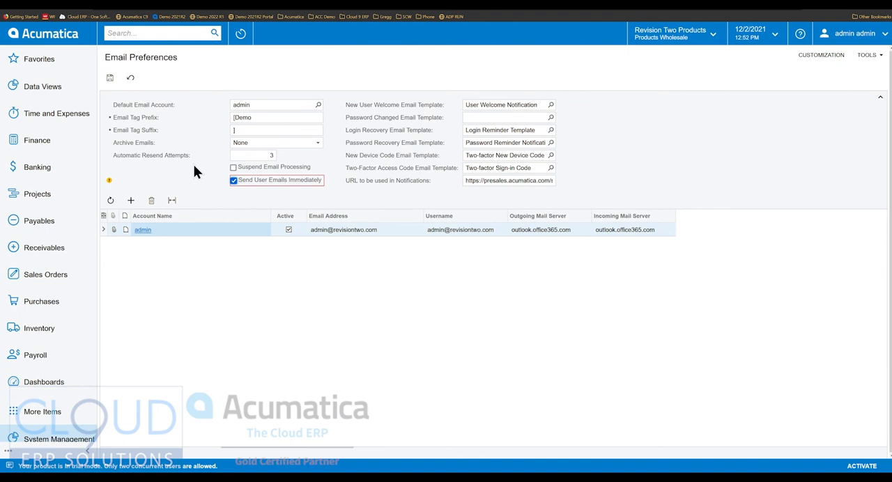
mouse_move(197, 171)
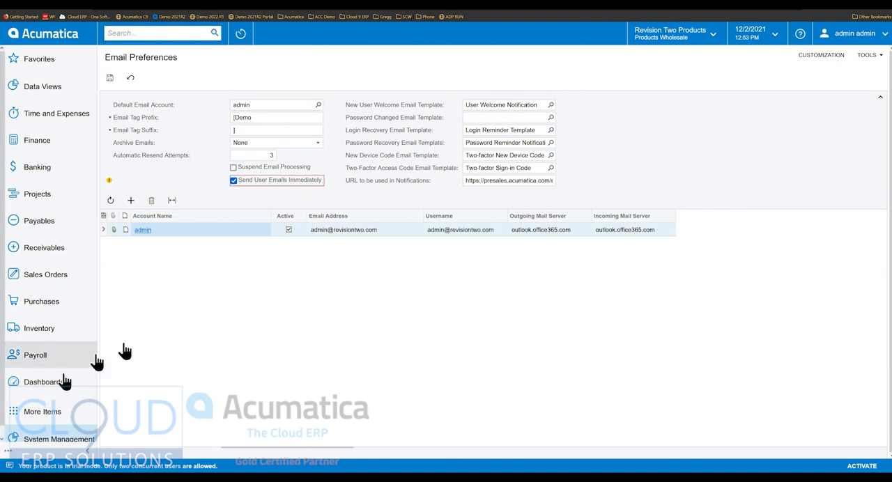
Step: Open the Time and Expenses workspace from the sidebar
click(56, 113)
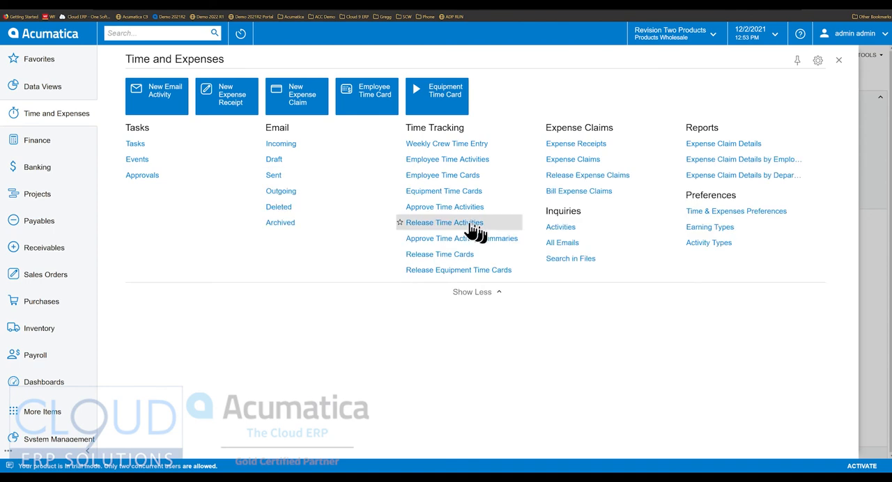
mouse_move(279, 151)
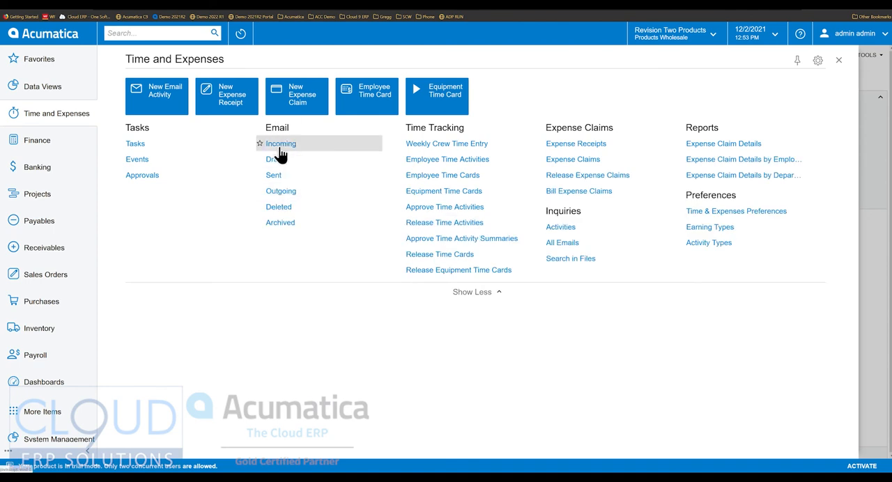
mouse_move(297, 154)
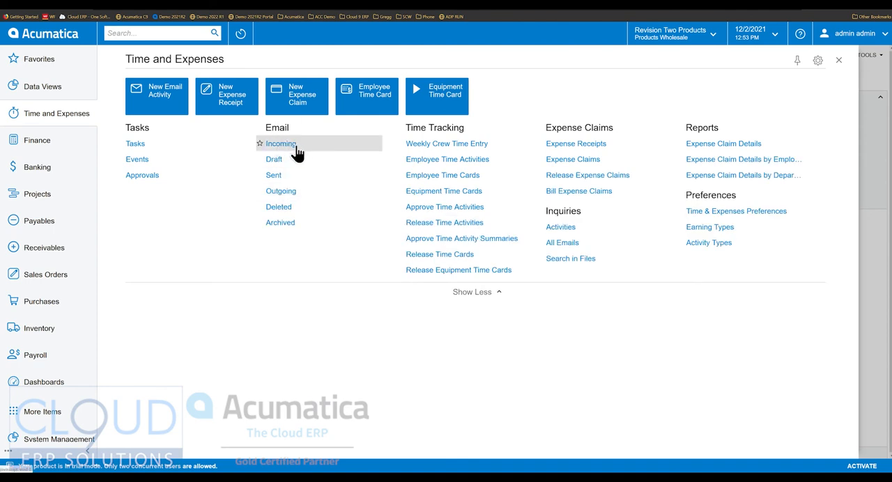
mouse_move(281, 191)
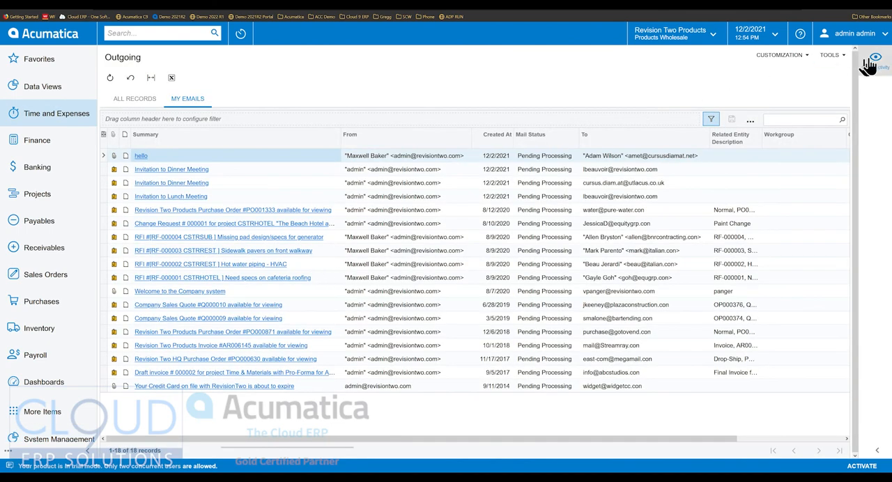
Step: Open the email details side panel and preview both Invitation to Dinner Meeting emails
click(875, 57)
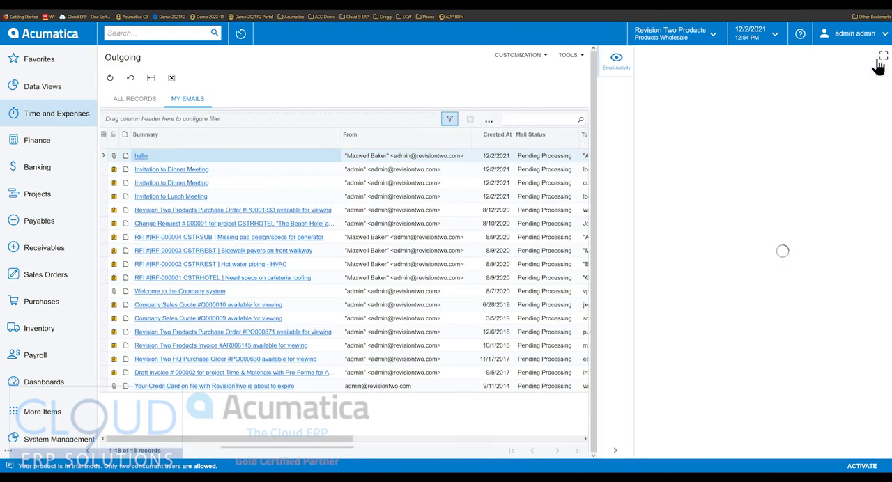
click(616, 59)
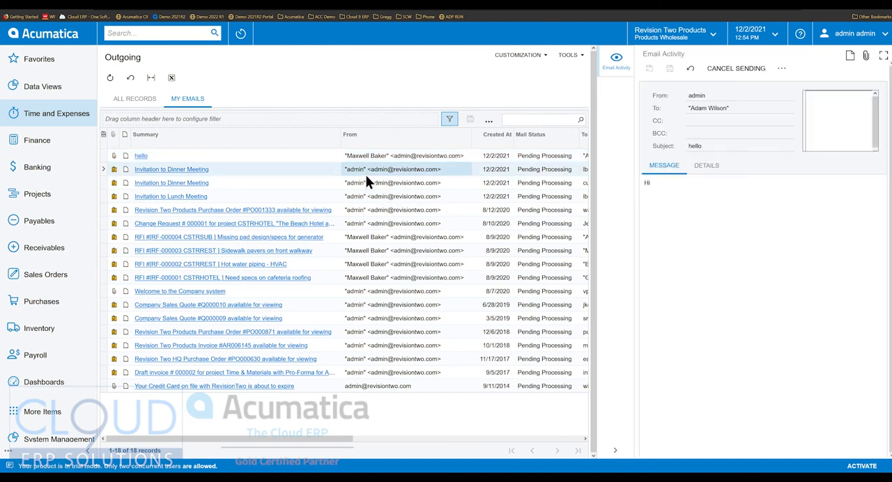
click(171, 169)
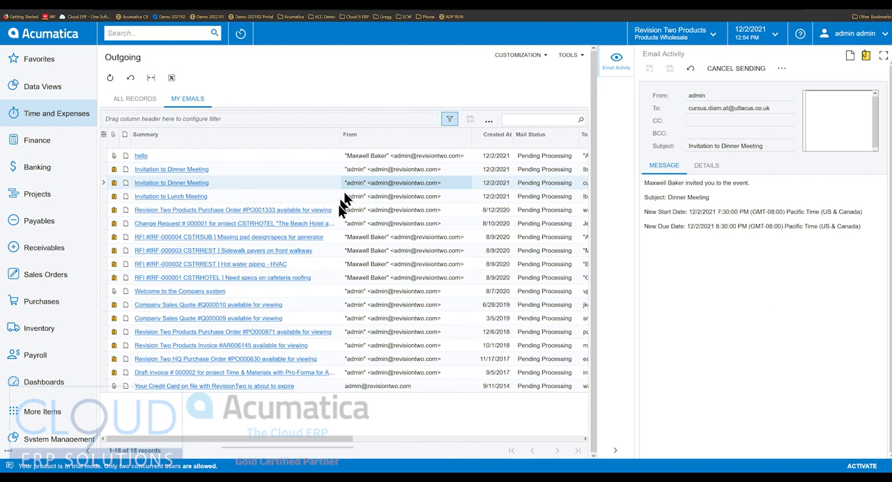